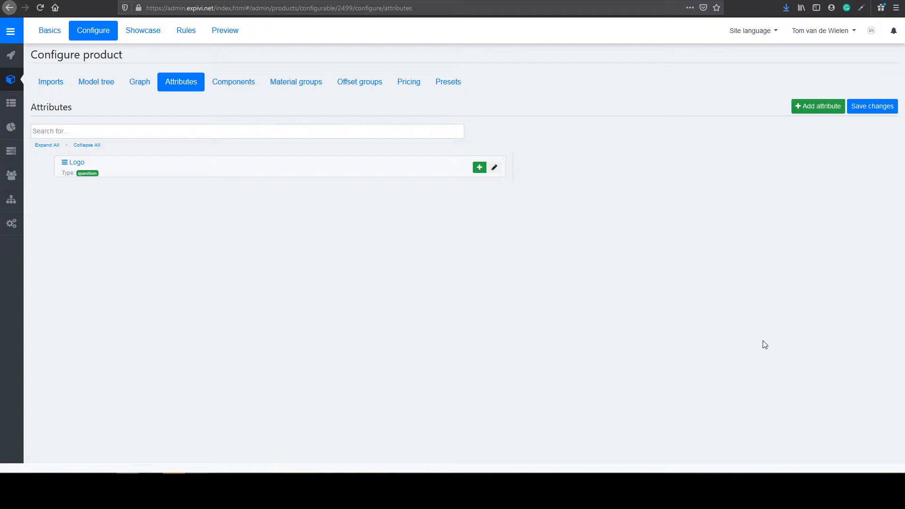
mouse_move(599, 328)
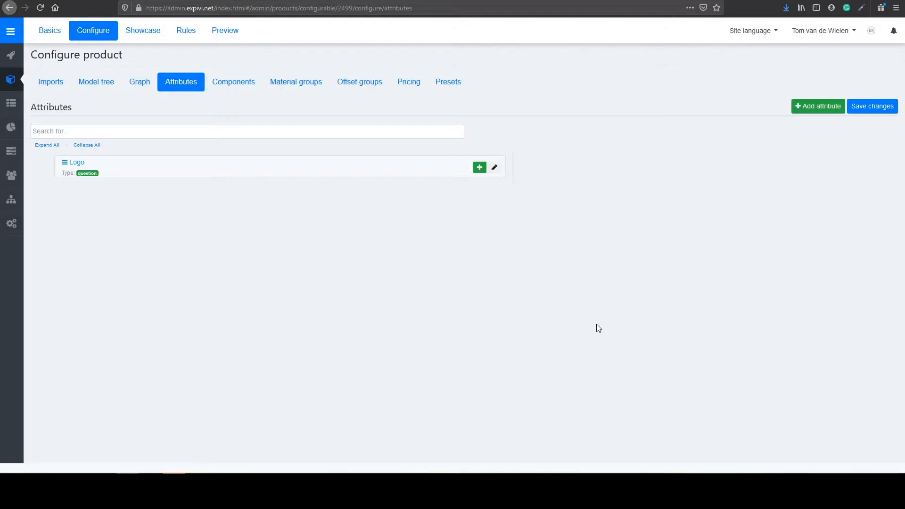
mouse_move(641, 313)
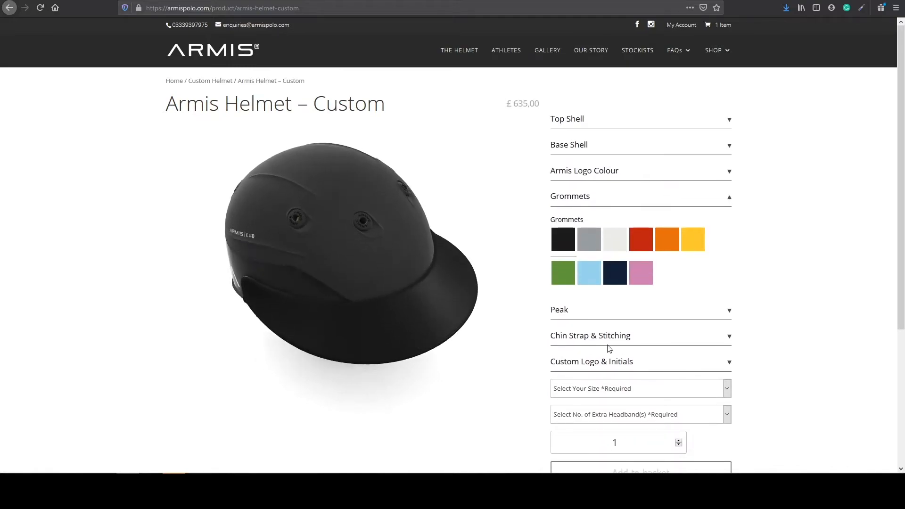
Scroll through the Armis Helmet configurator's option sections down to the Grommets colour swatches.
scroll("down", 3)
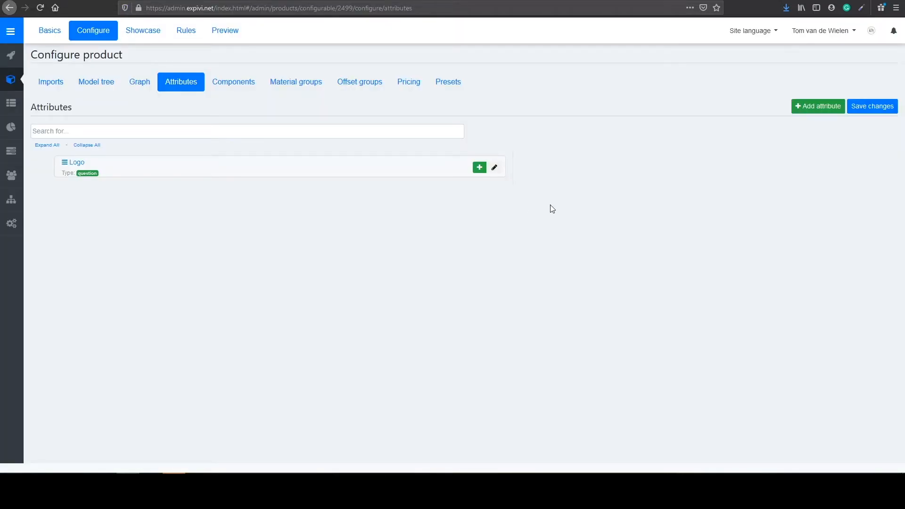
mouse_move(141, 139)
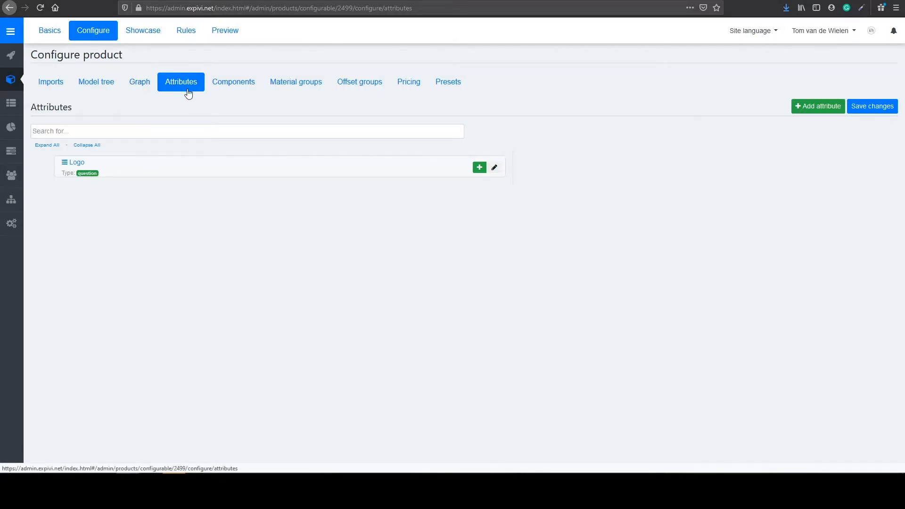
mouse_move(316, 214)
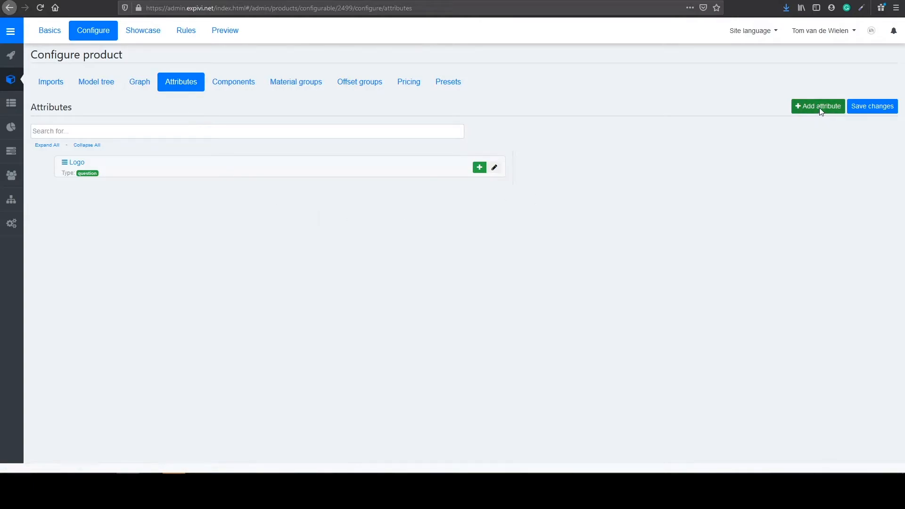
Start a new attribute via Add attribute, defaulting to question type with an empty name.
left_click(818, 106)
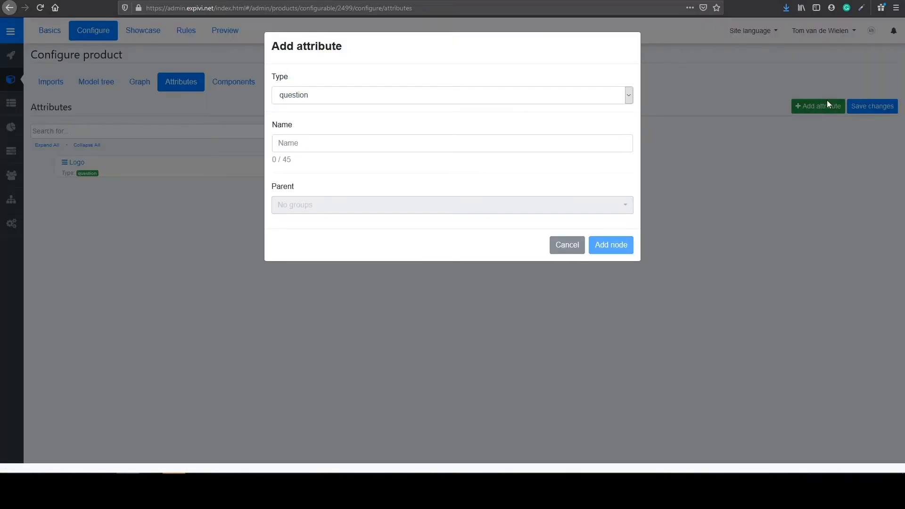
mouse_move(467, 100)
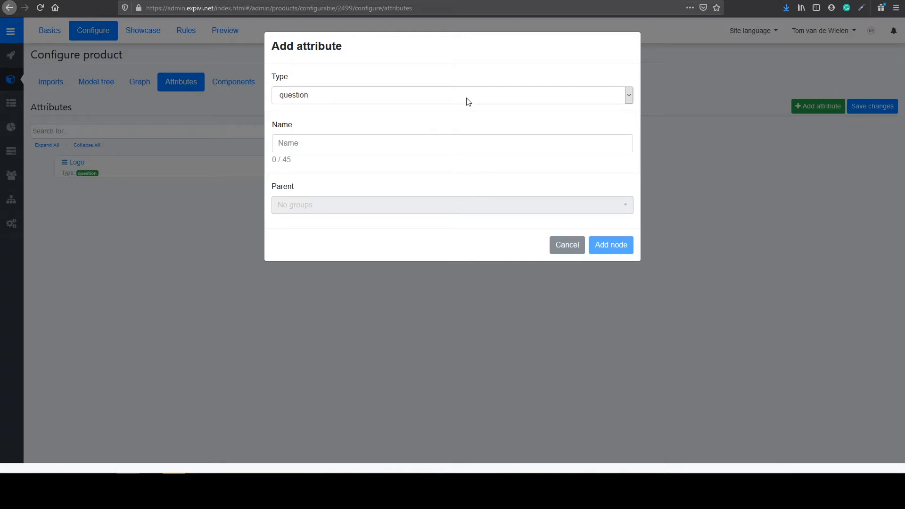
Expand the Type list showing step, header, question, color, image_upload and text_to_image.
left_click(467, 95)
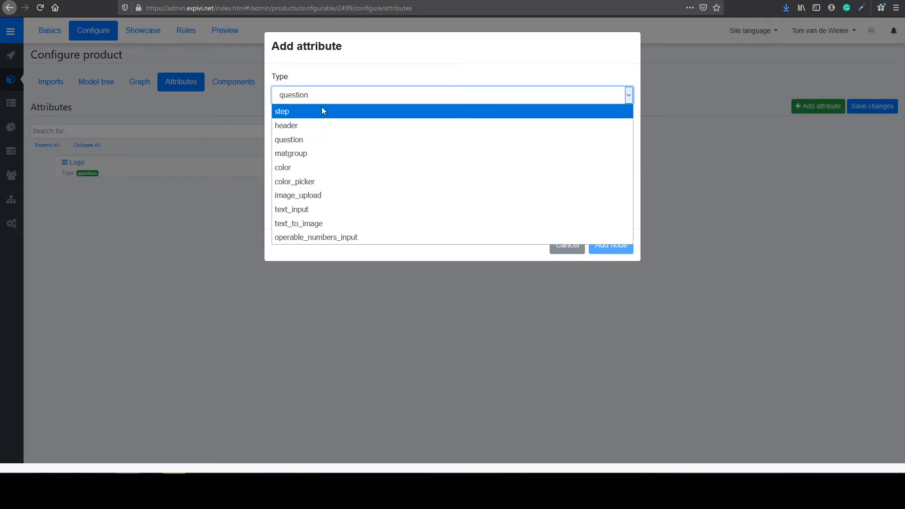
mouse_move(346, 176)
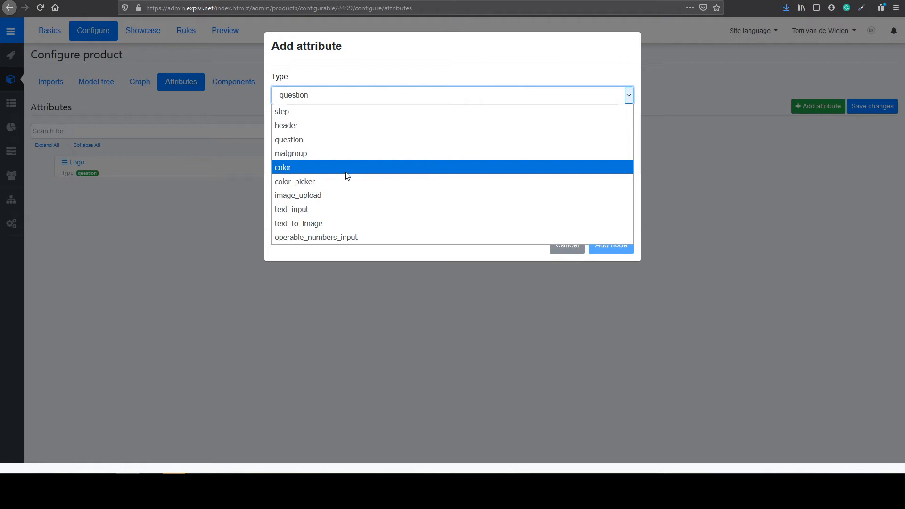
mouse_move(353, 228)
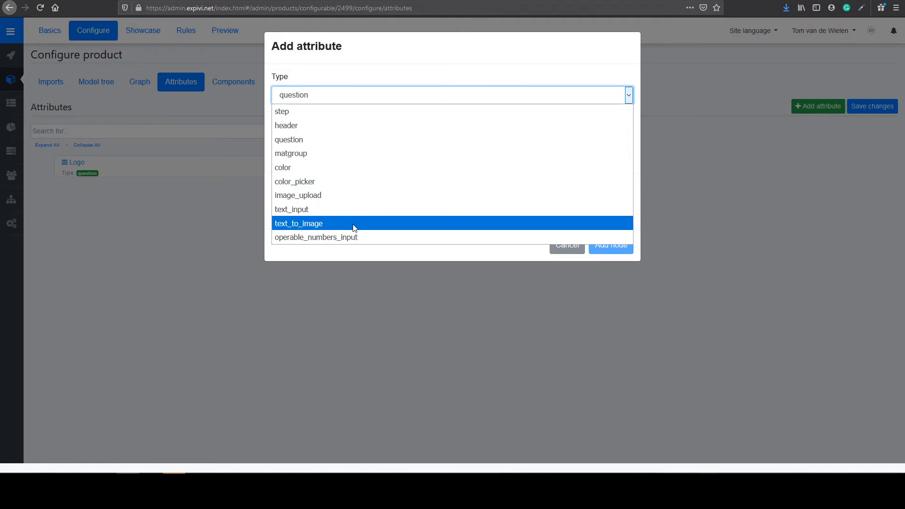